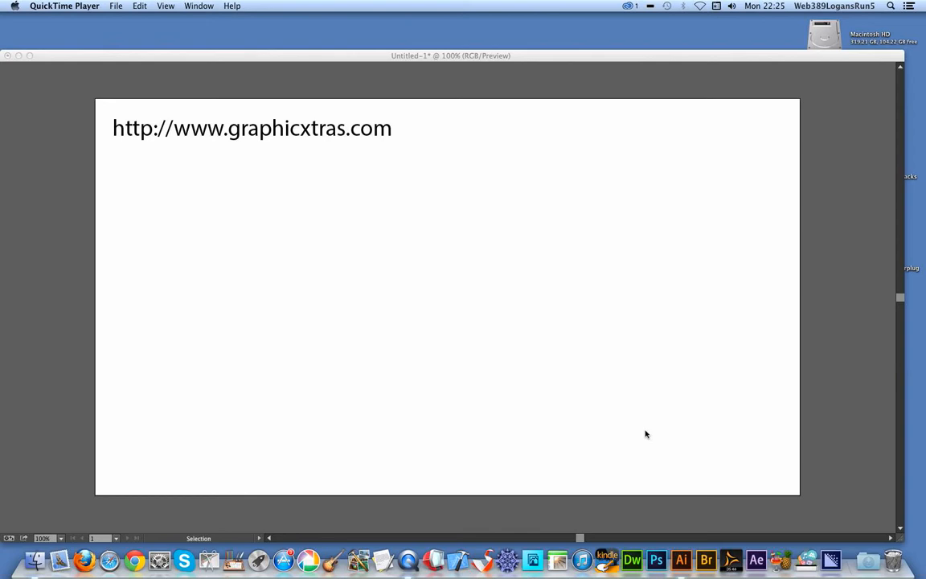
# Bring the Illustrator document forward so the workspace and Brushes panel show.
pyautogui.click(682, 560)
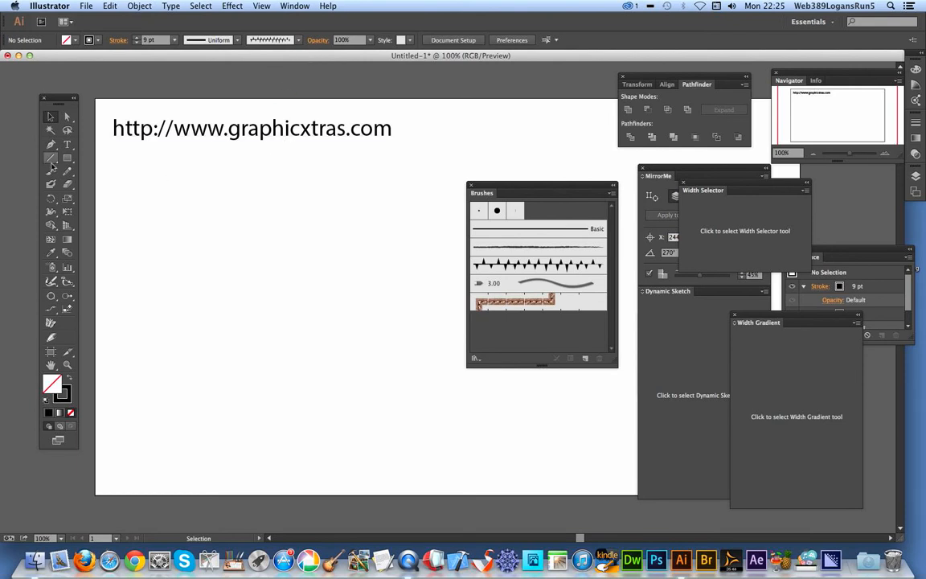
pyautogui.moveTo(77, 312)
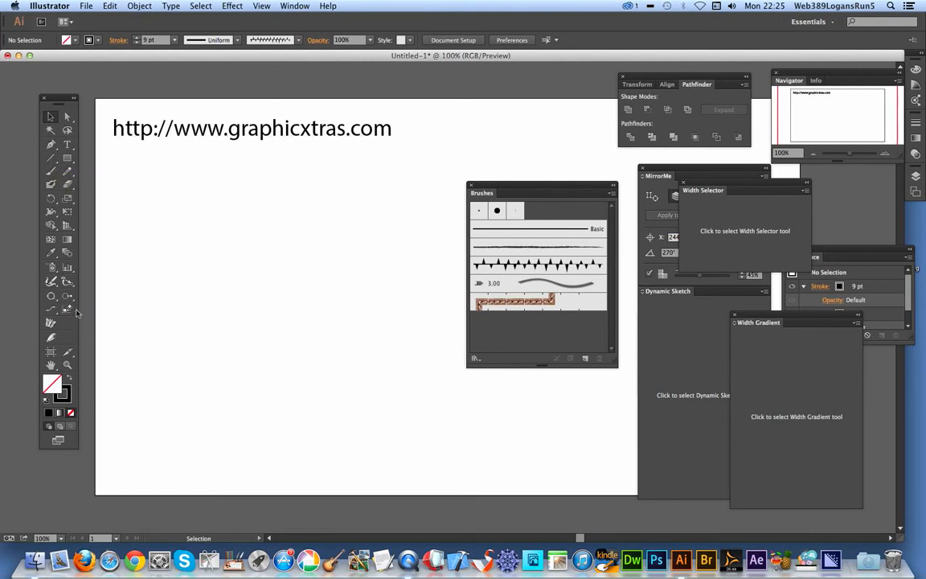
pyautogui.moveTo(50, 296)
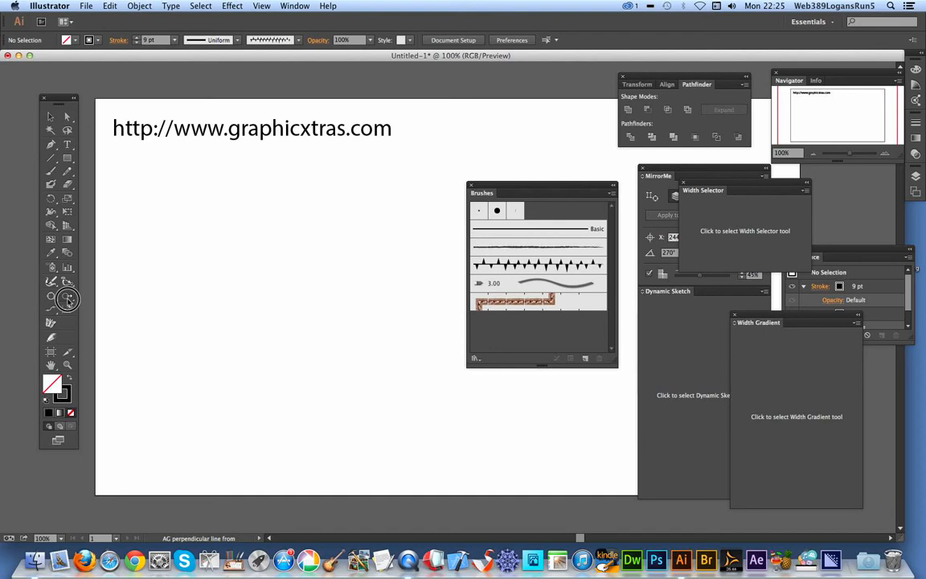
# Draw a thick horizontal black line across the left half with the Line Segment tool.
pyautogui.click(67, 297)
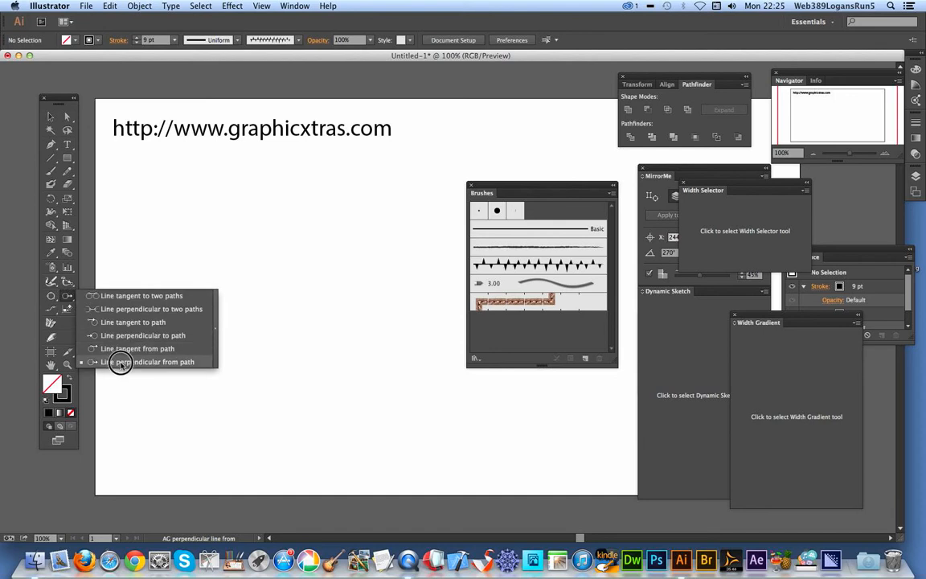
pyautogui.moveTo(187, 364)
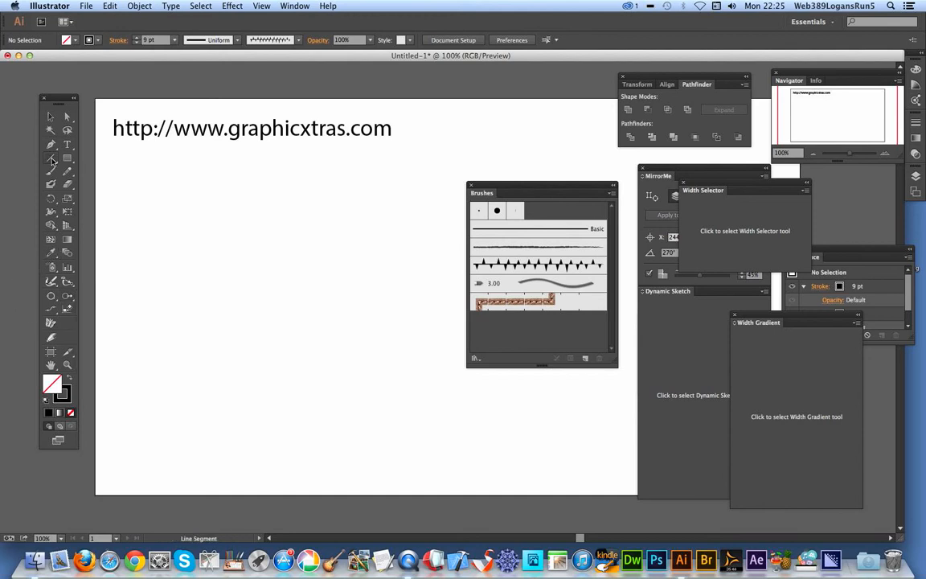
pyautogui.moveTo(180, 286)
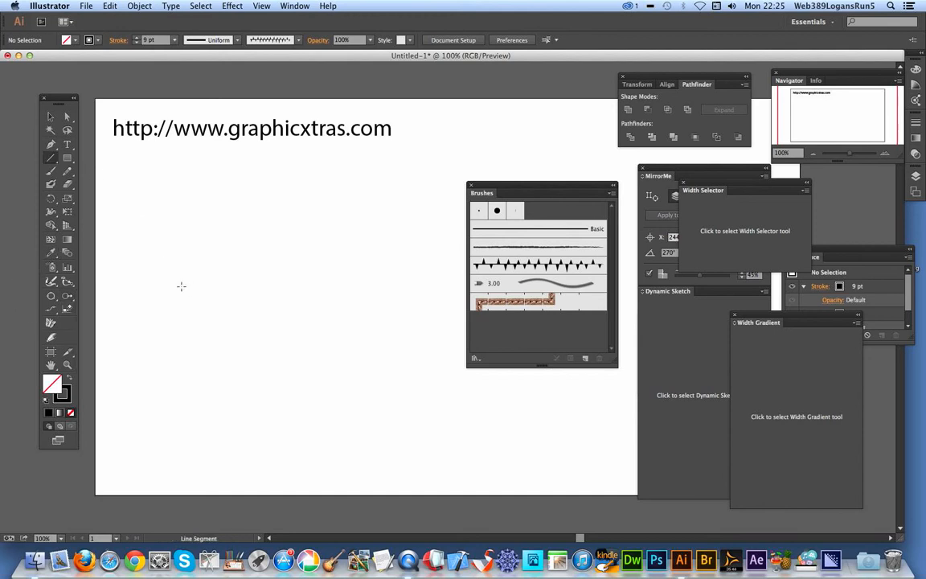
pyautogui.moveTo(157, 283); pyautogui.dragTo(399, 286)
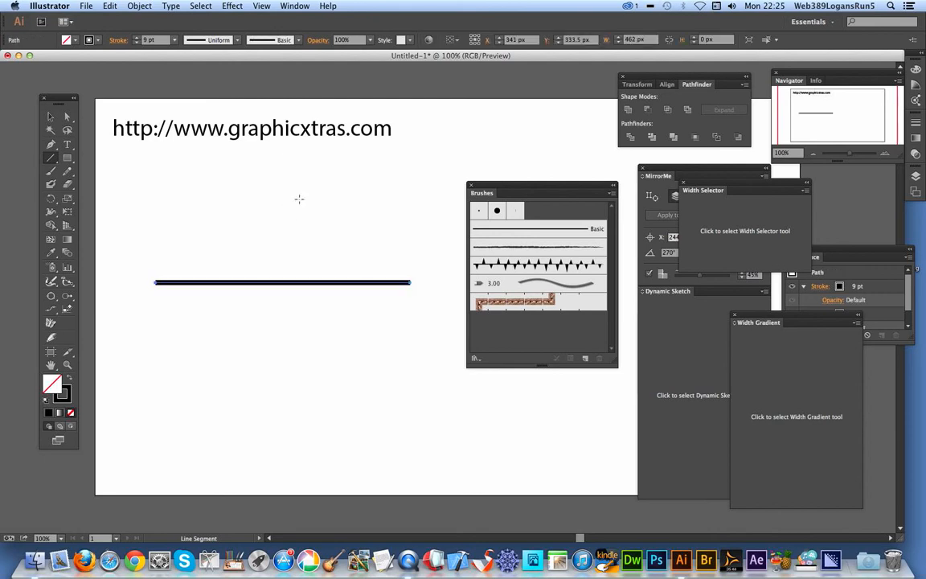
pyautogui.moveTo(151, 39)
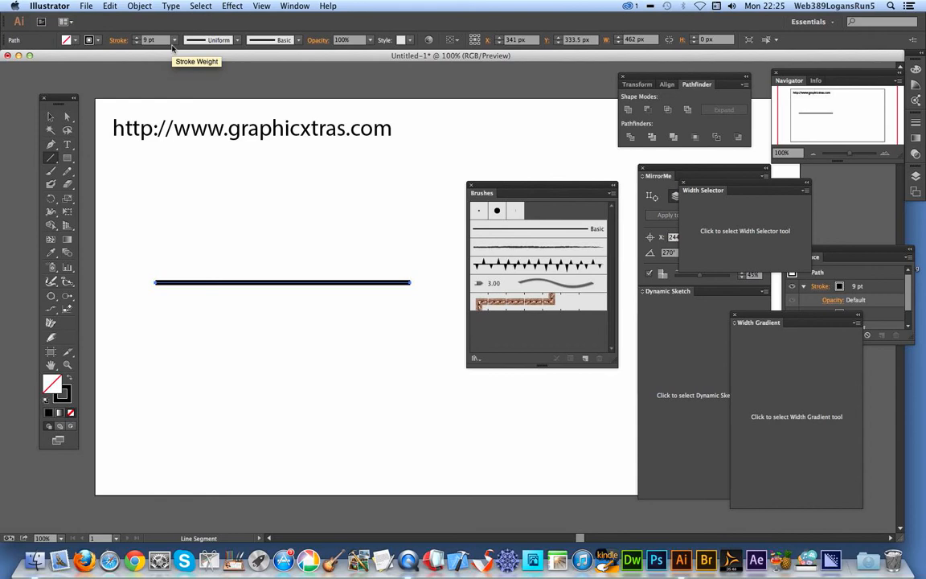
pyautogui.moveTo(207, 40)
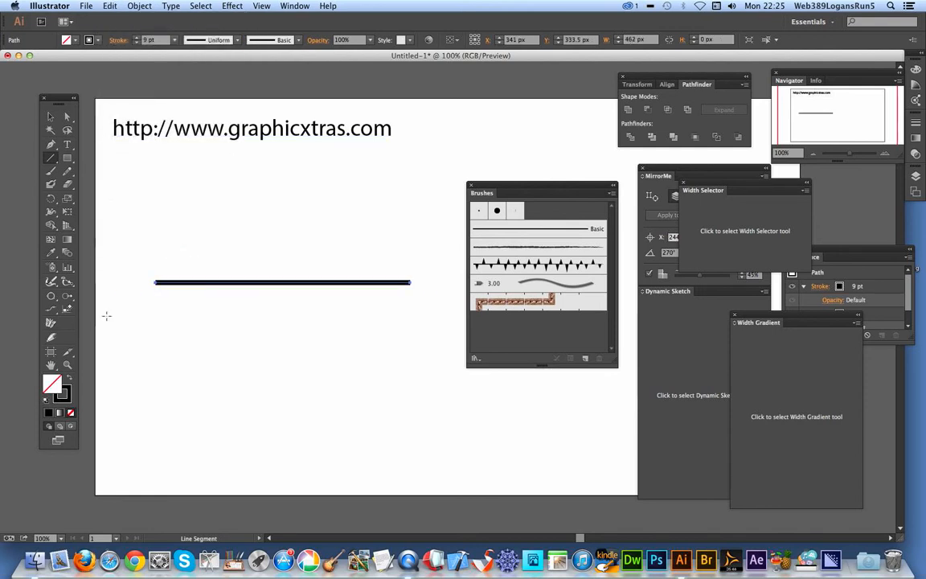
pyautogui.click(52, 282)
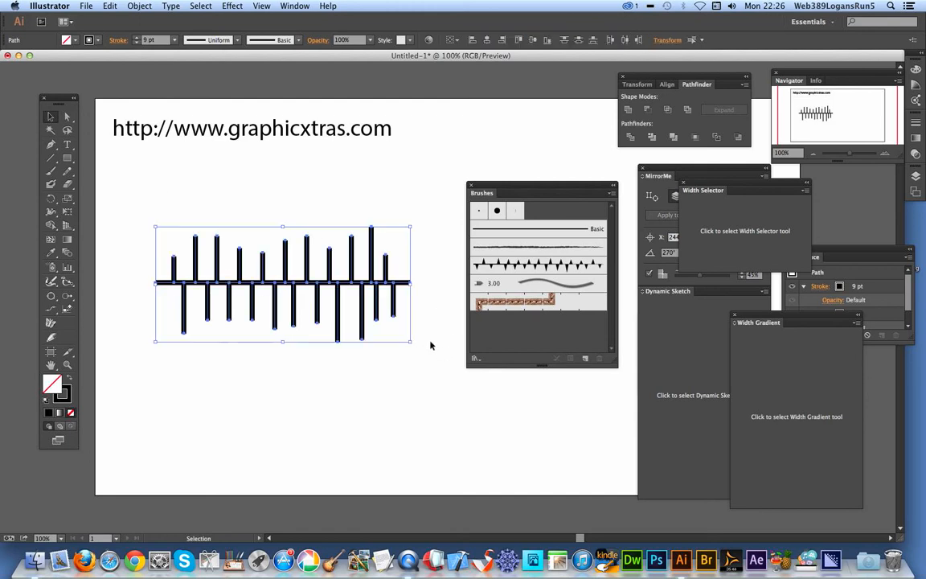
pyautogui.moveTo(239, 40)
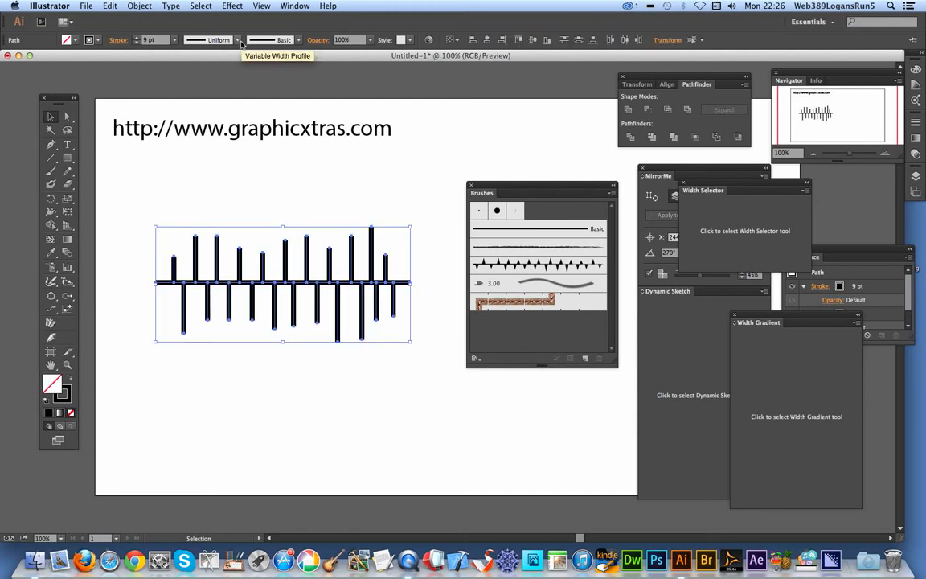
# Apply a tapering variable width profile and a heavier stroke weight so the ticks become spikes.
pyautogui.click(235, 39)
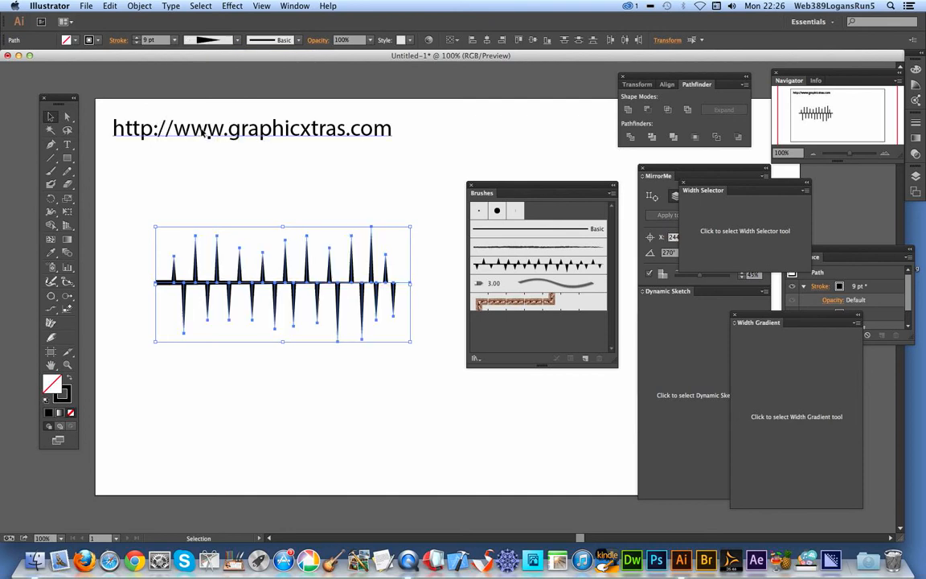
pyautogui.moveTo(211, 39)
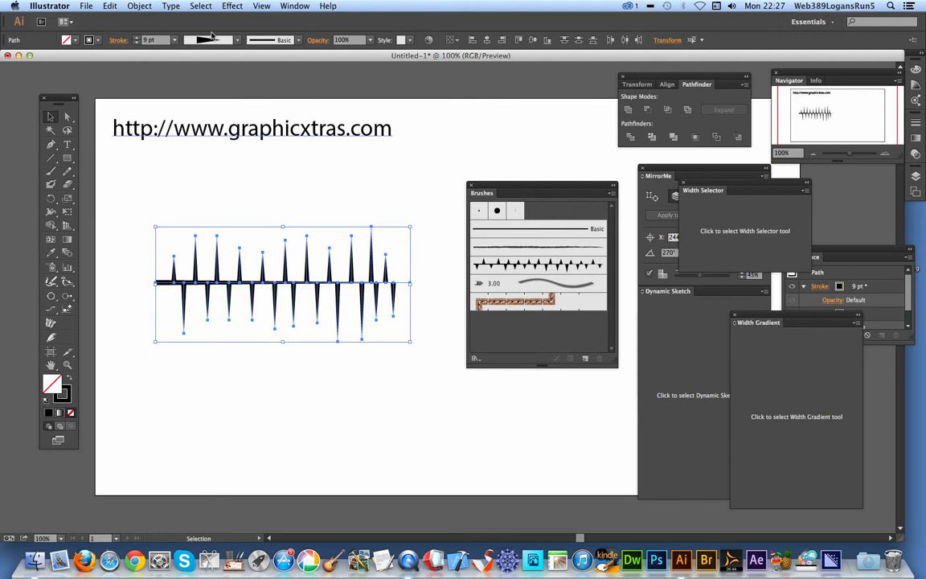
pyautogui.click(174, 40)
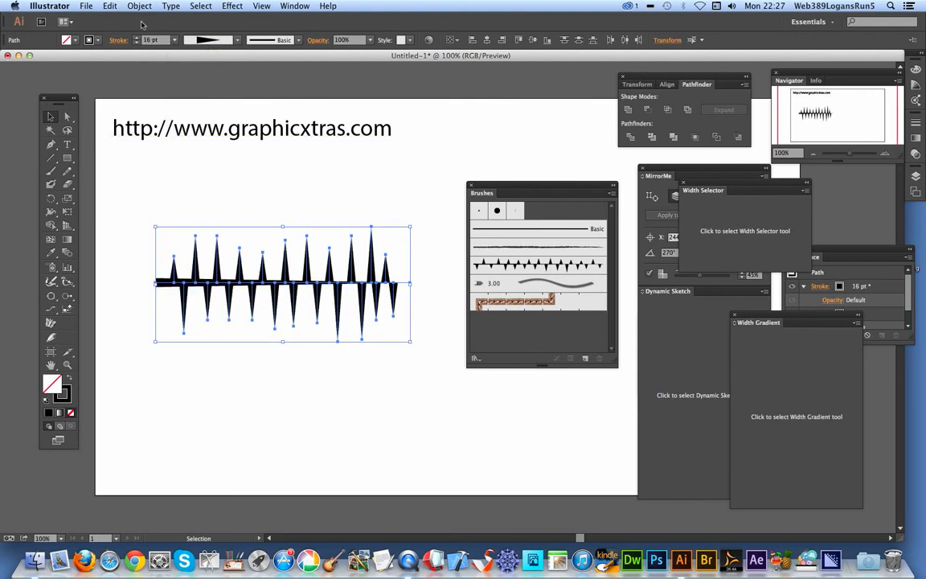
pyautogui.click(138, 6)
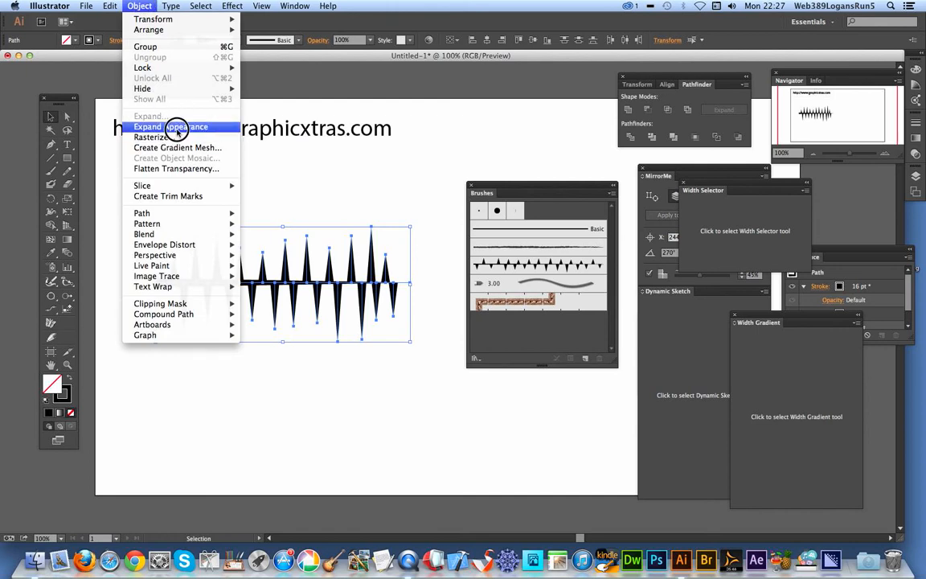
# Expand the spiky artwork's appearance and save it as a new art brush with default options.
pyautogui.click(171, 125)
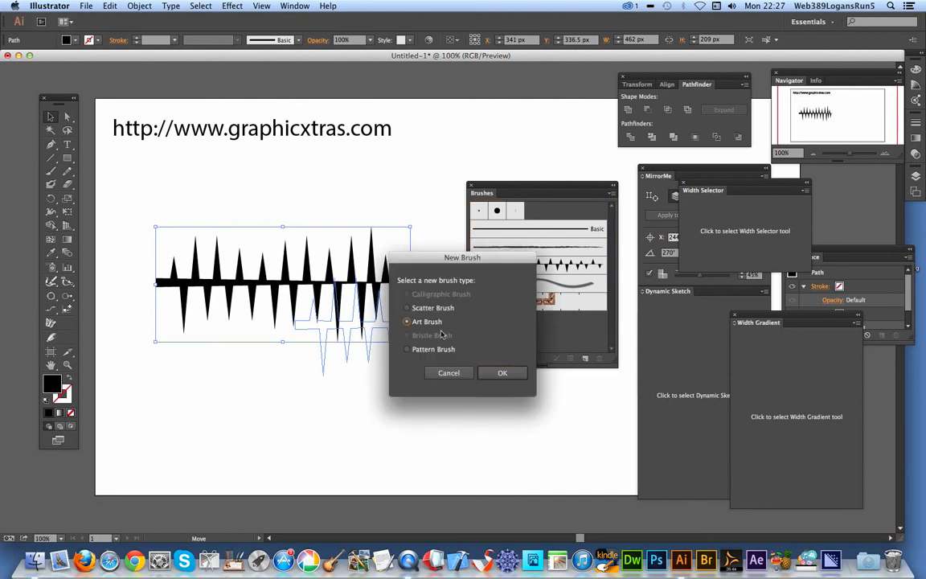
pyautogui.click(502, 372)
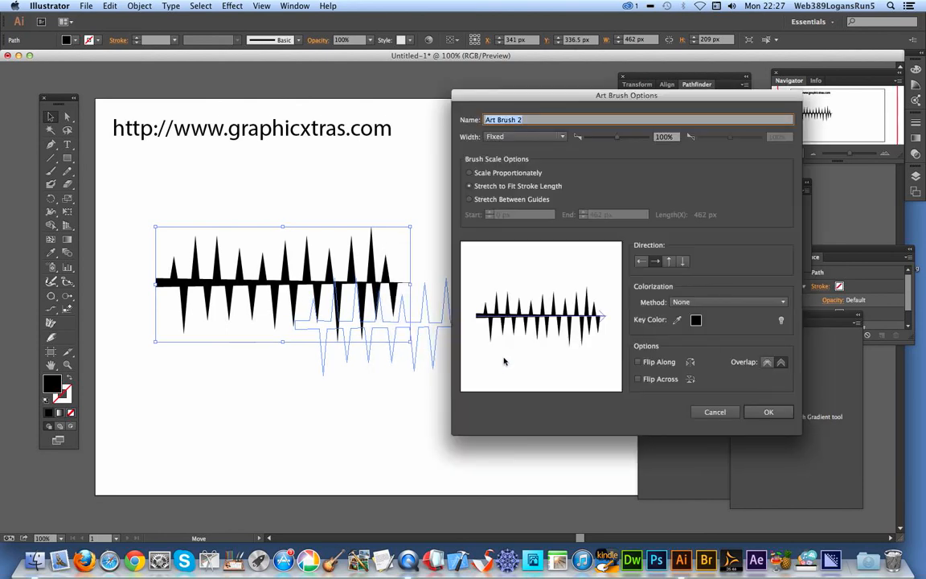
pyautogui.click(768, 411)
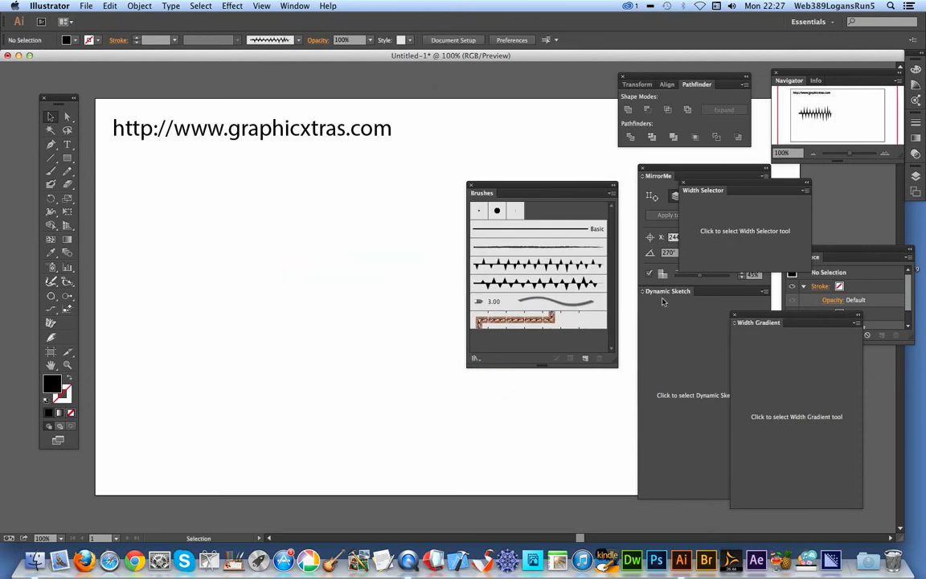
# Draw a thin diagonal line across the page with the Line Segment tool.
pyautogui.click(52, 158)
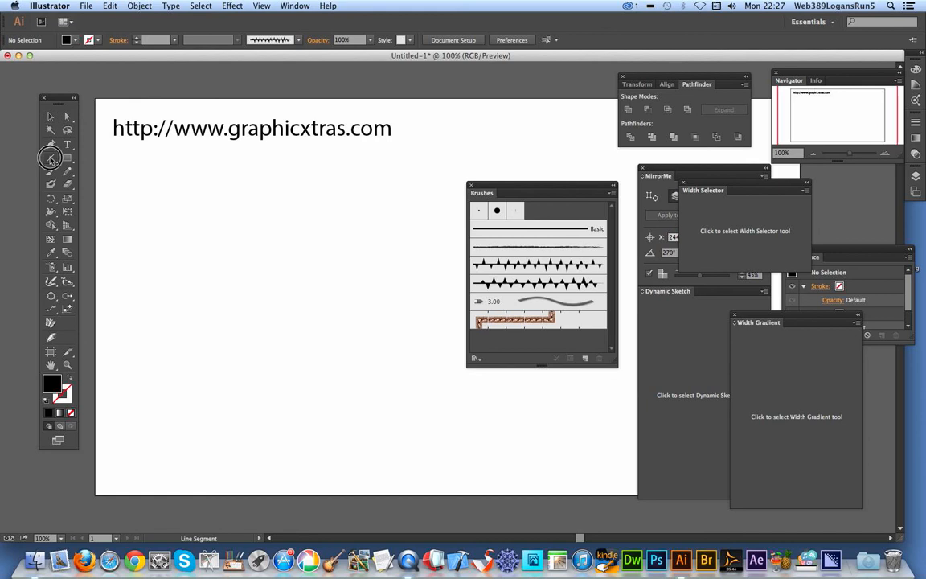
pyautogui.moveTo(151, 186); pyautogui.dragTo(450, 394)
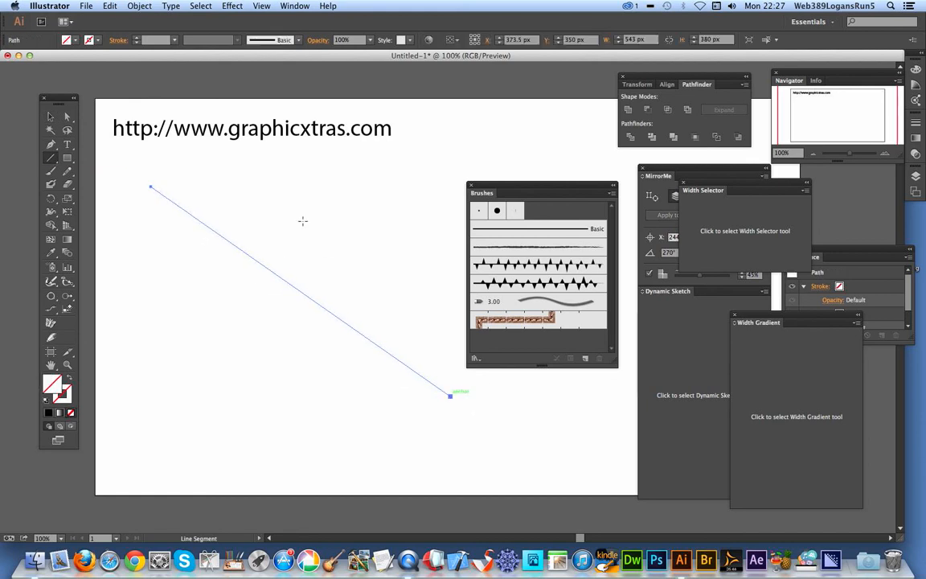